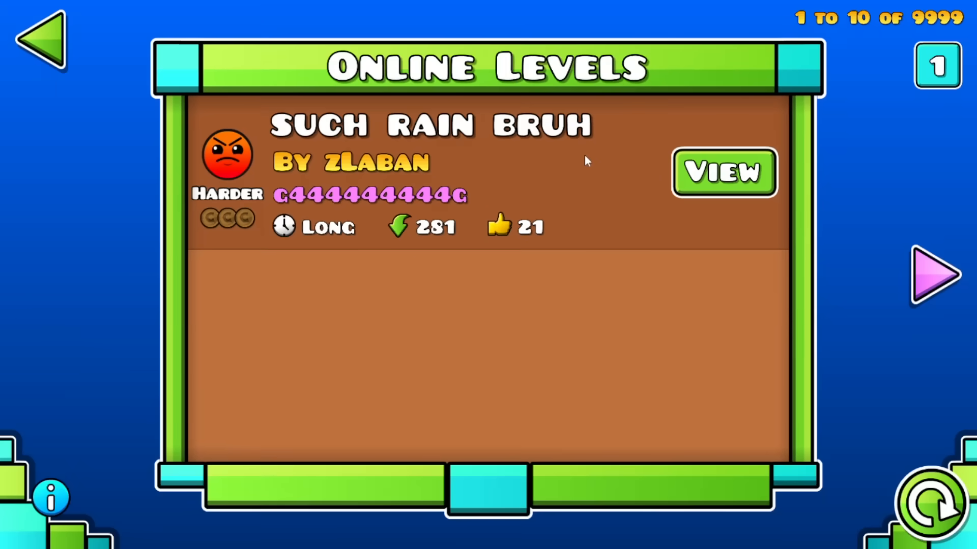
Step: View zLaban's Such Rain Bruh from the Online Levels list and play it to 100%
left_click(723, 173)
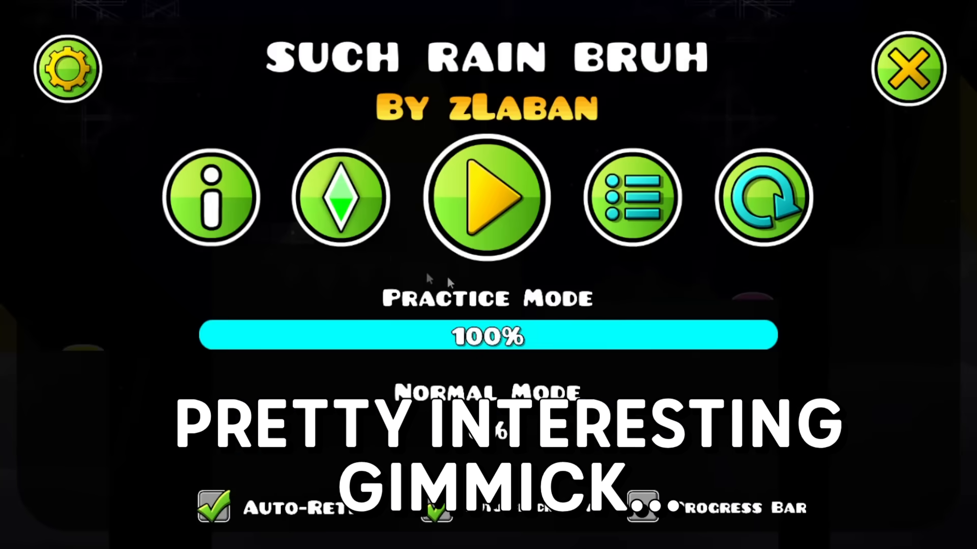
left_click(487, 198)
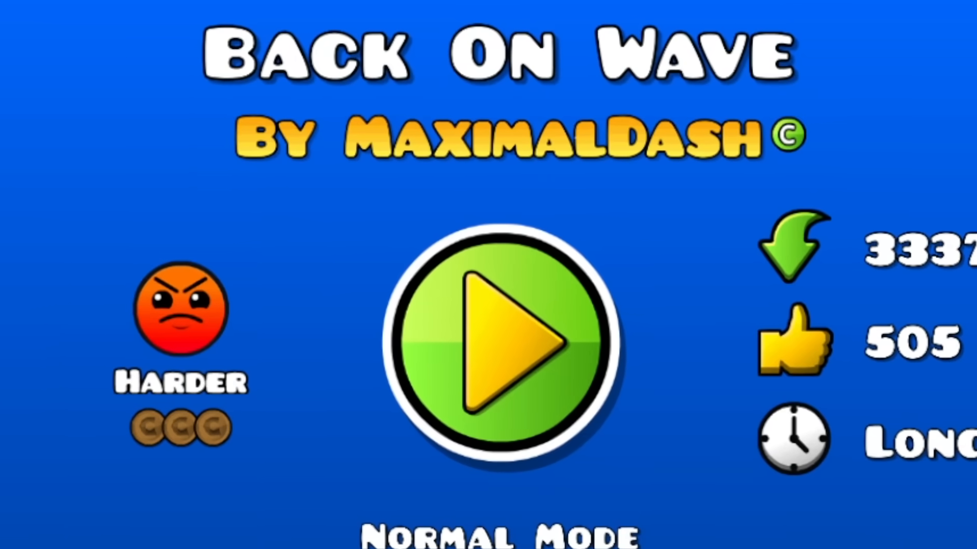
Step: Start MaximalDash's Back On Wave from its level page and play it through
left_click(505, 339)
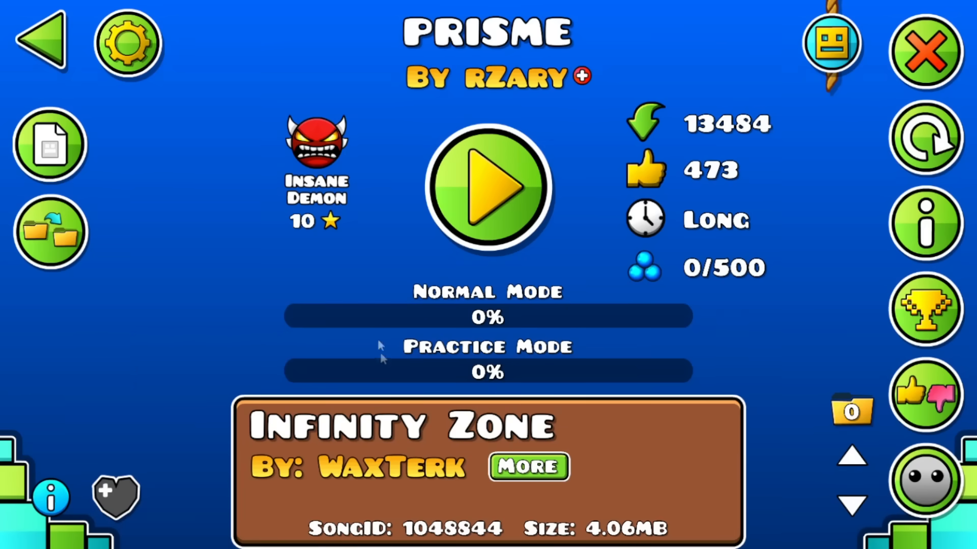
Step: Start rZary's Insane Demon Prisme and play it to the Level Complete screen
left_click(490, 188)
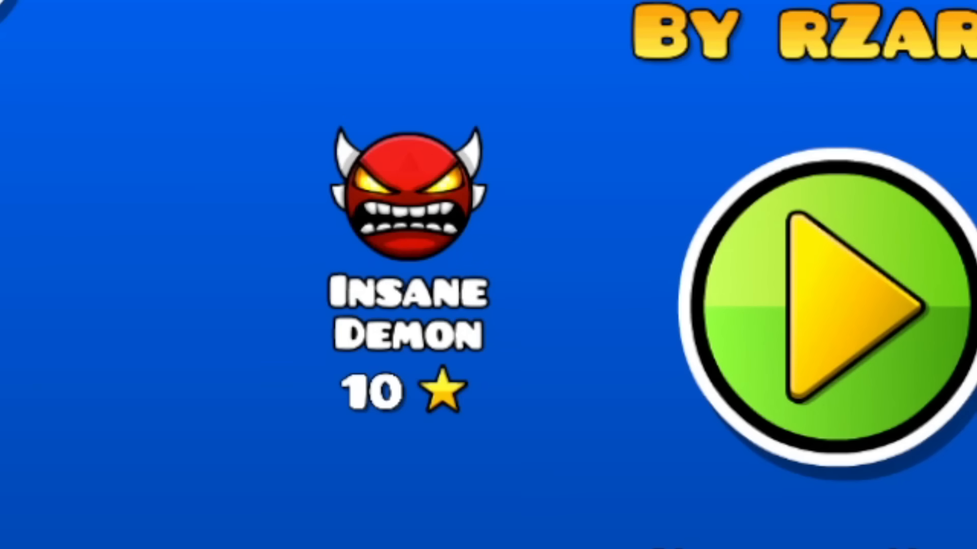
left_click(803, 305)
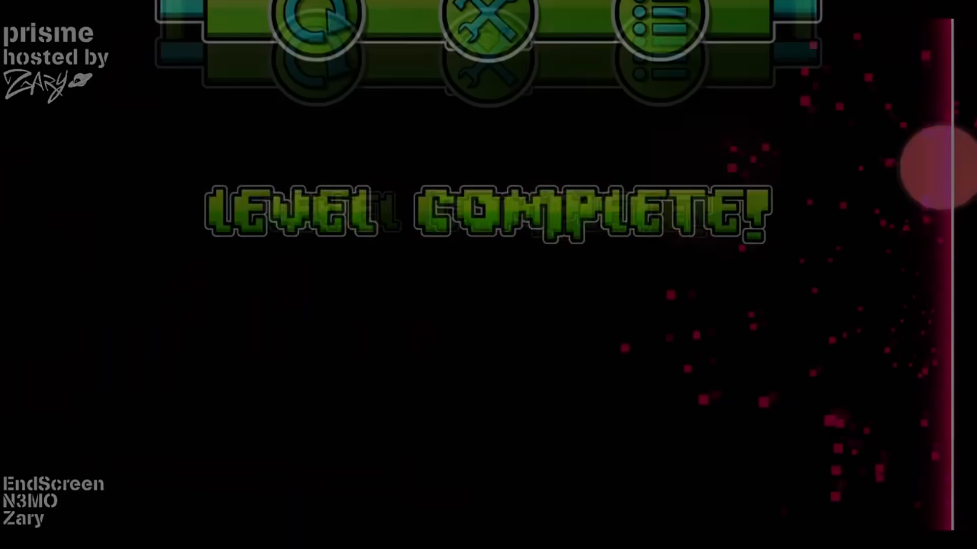
left_click(319, 31)
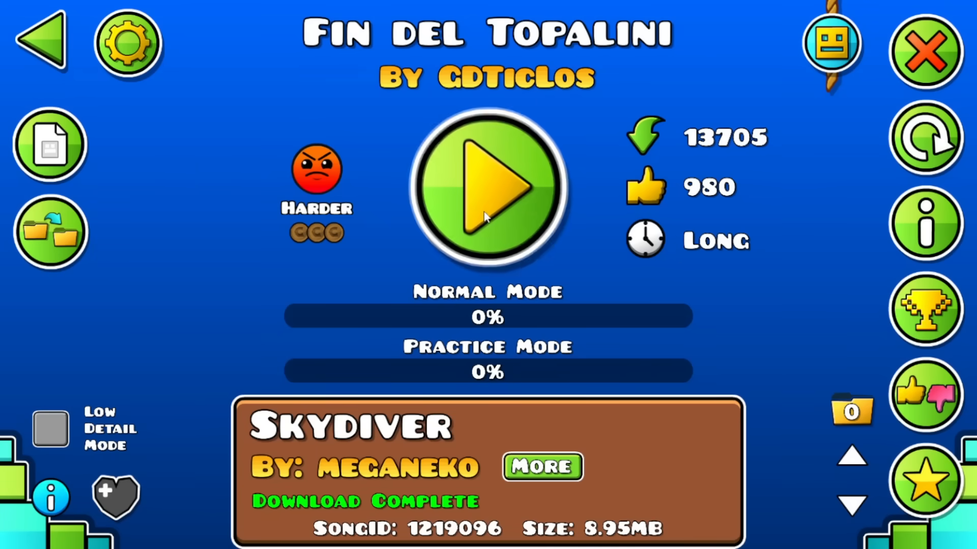
Step: Launch GDTicLos's Fin del Topalini from its green Play button
left_click(487, 187)
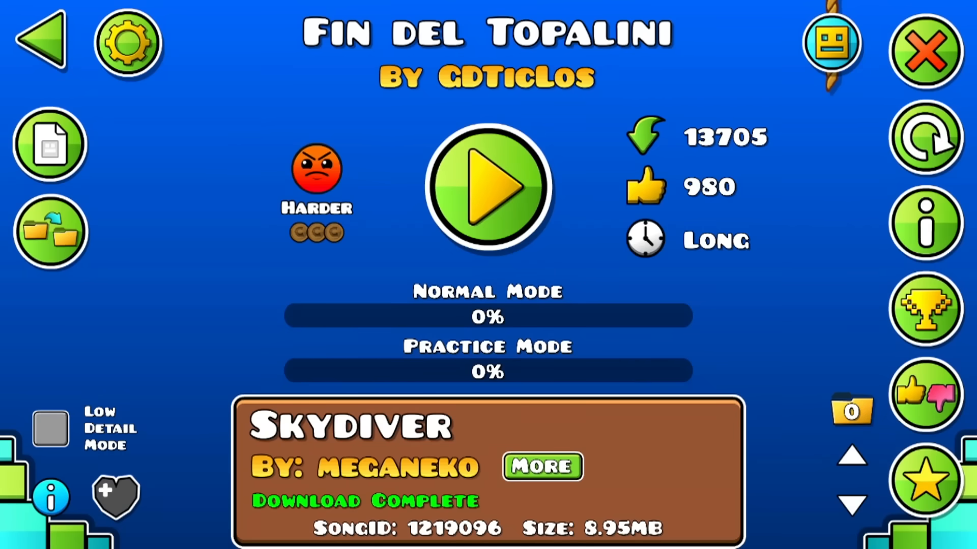
left_click(488, 185)
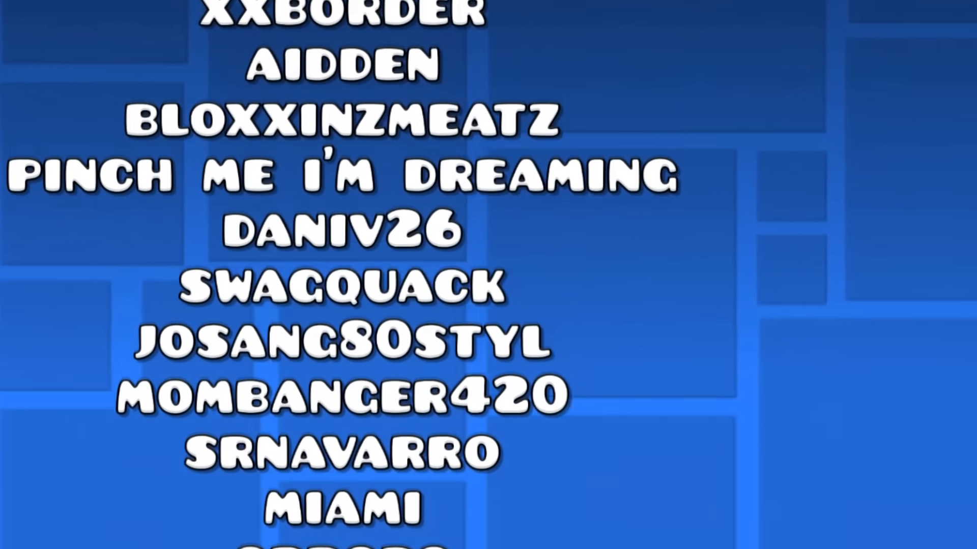
Step: Scroll the credits list down to names such as Tryfly and Kekyto
scroll("down", 3)
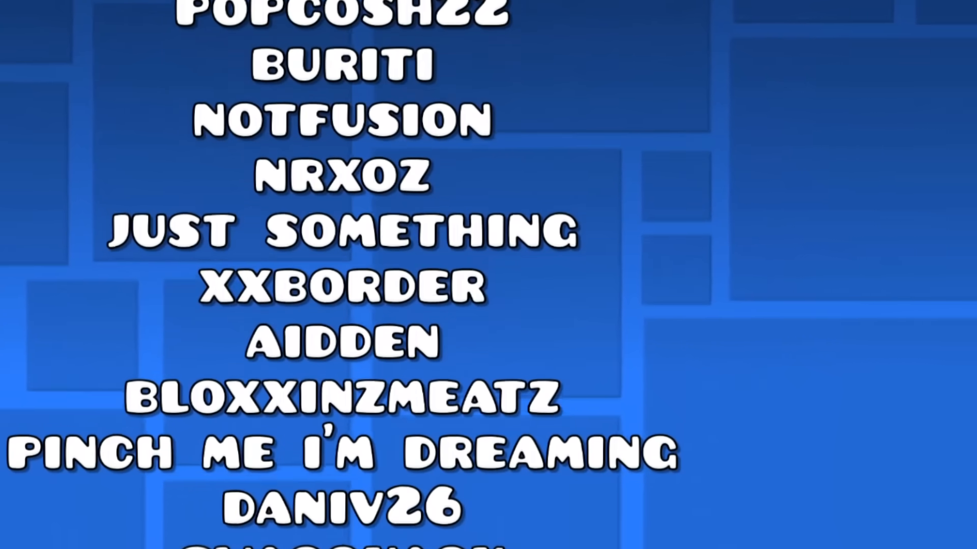
scroll("down", 3)
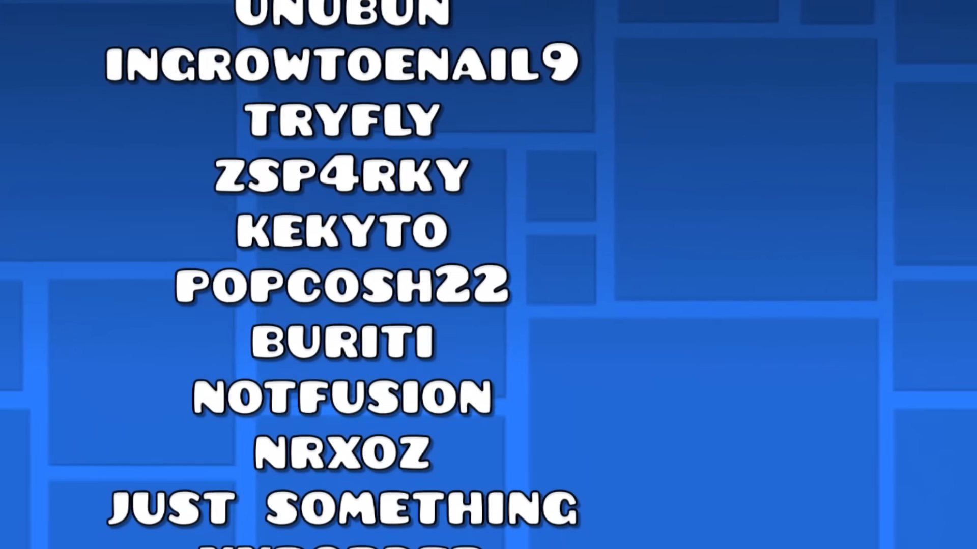